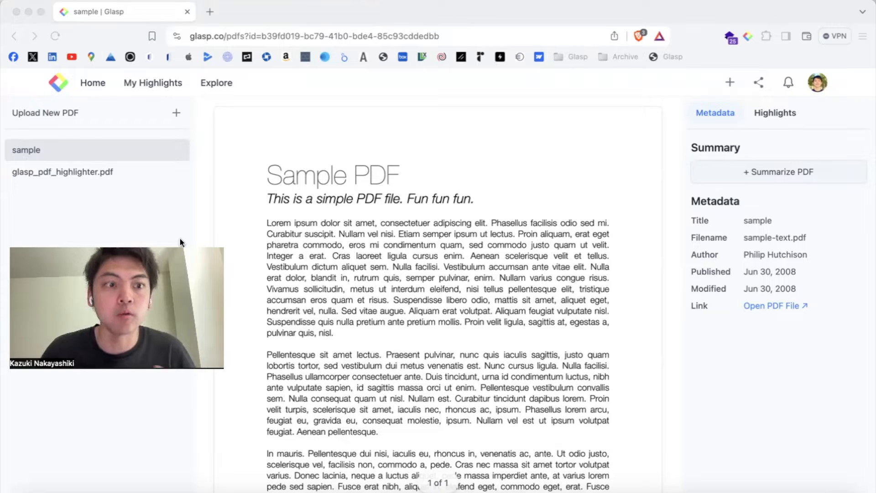
mouse_move(155, 207)
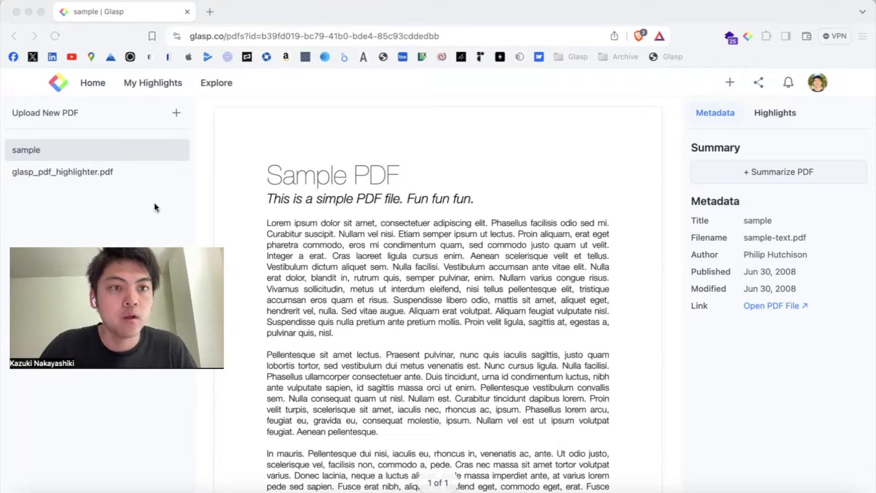
- From the PDFs library, upload 'Attention Is All You Need.pdf' through + > Upload PDF Files
click(152, 82)
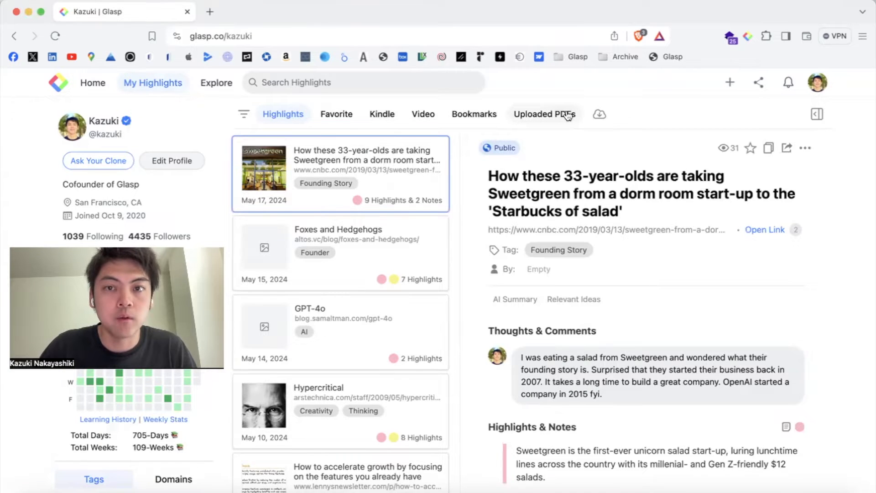
click(544, 114)
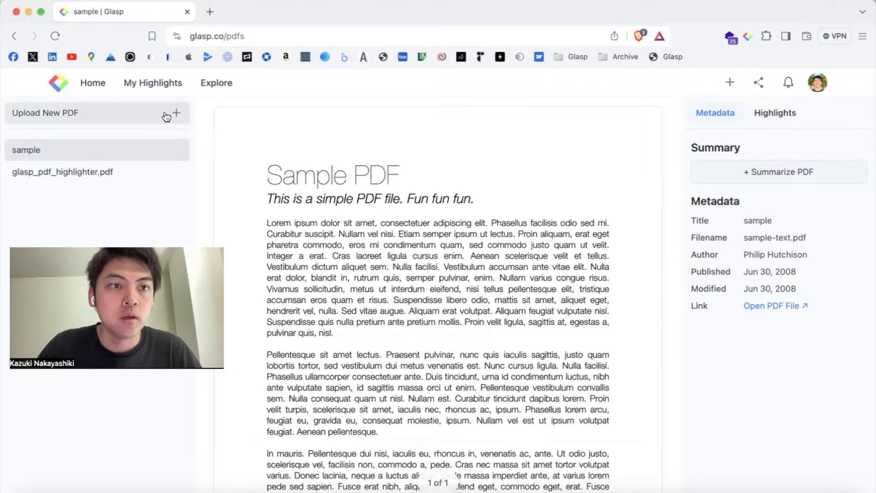
mouse_move(165, 108)
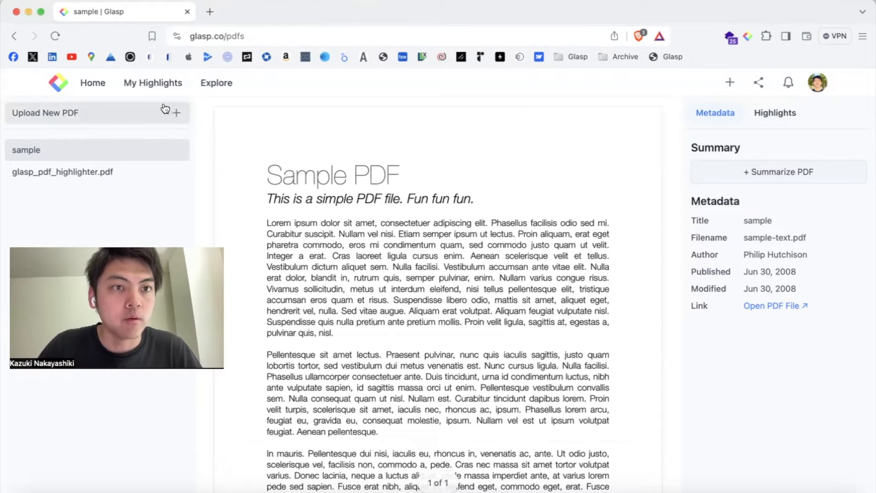
click(730, 82)
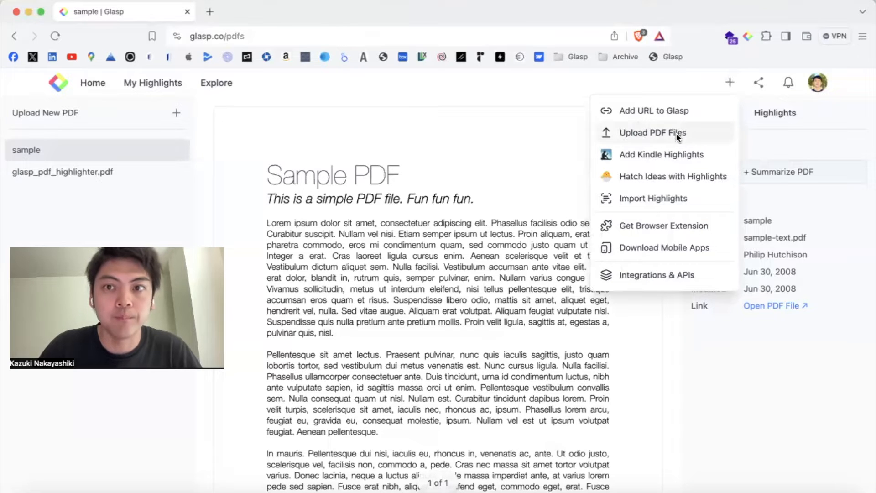
click(652, 132)
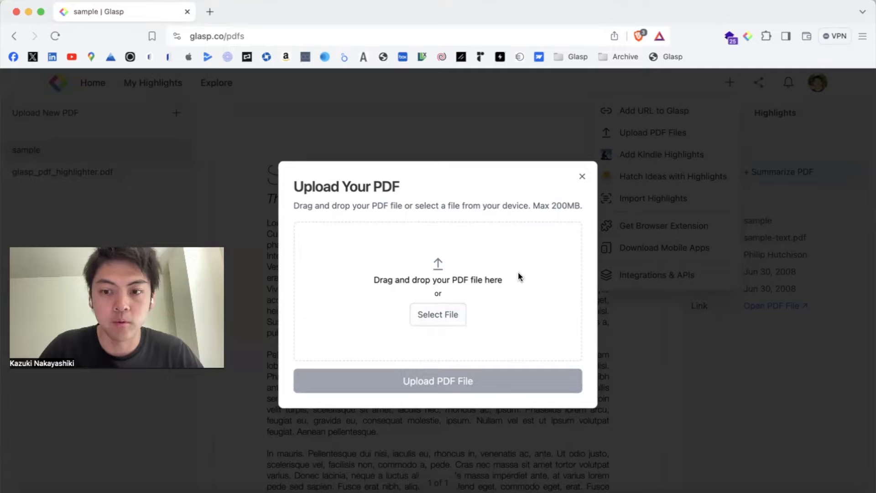
mouse_move(642, 433)
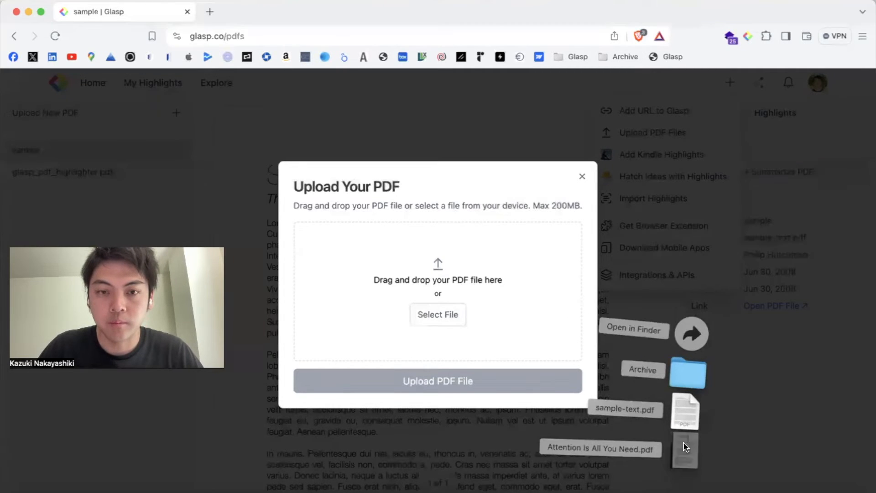
drag(684, 450, 438, 279)
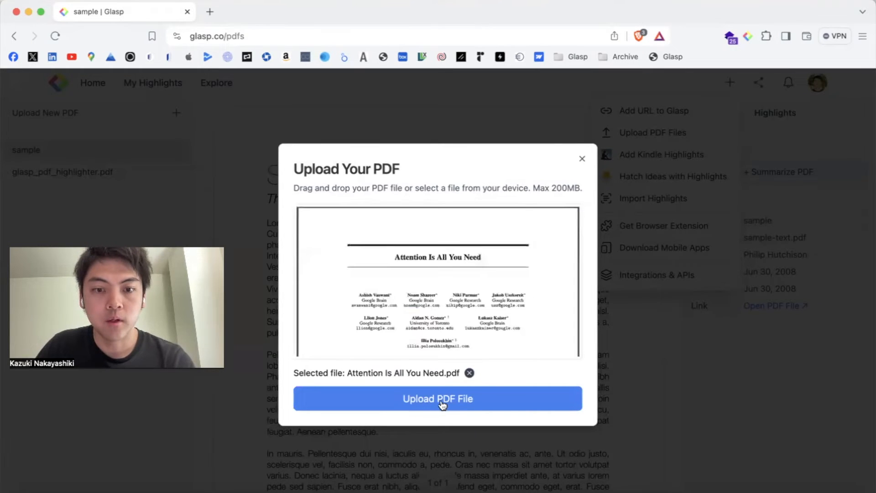
click(438, 399)
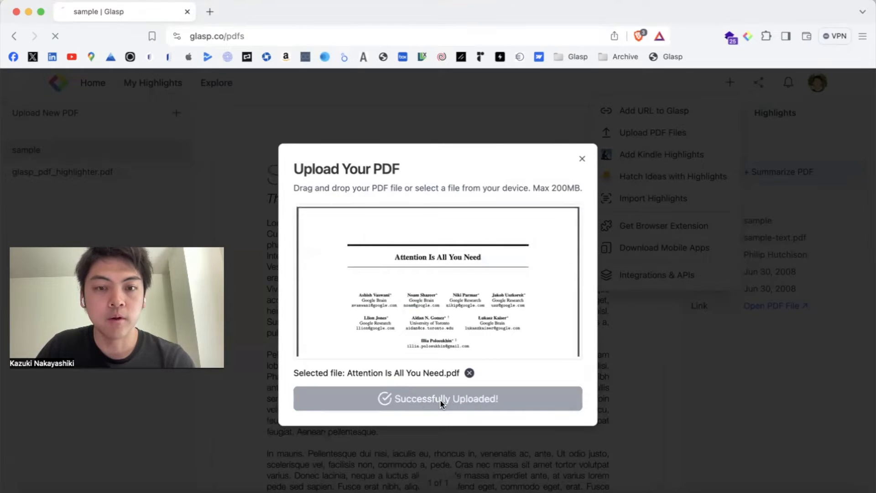
click(438, 399)
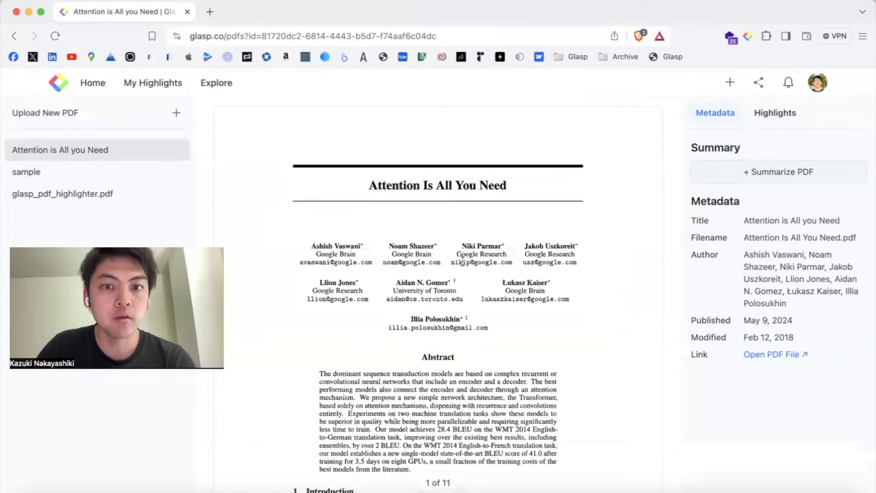
scroll(down, 3)
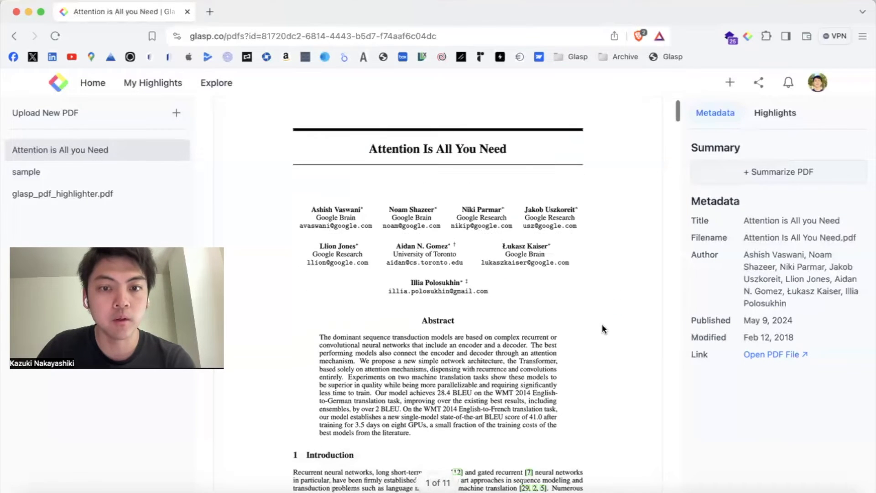
scroll(down, 3)
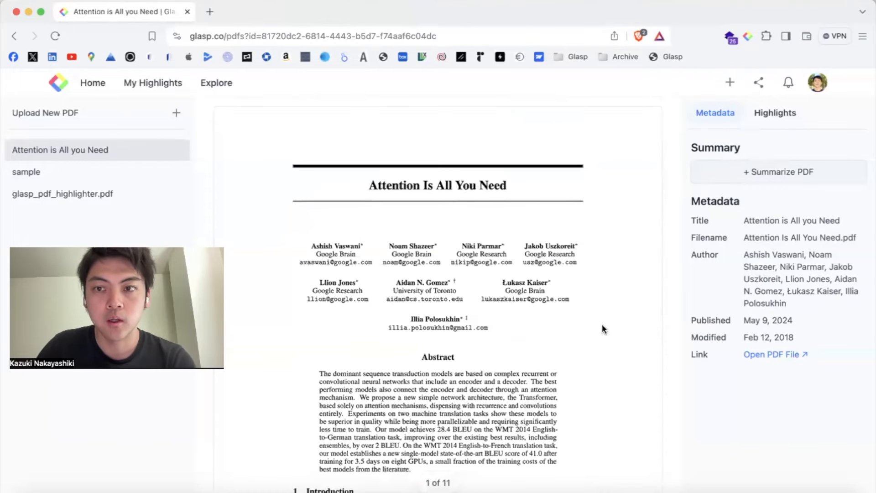
mouse_move(780, 154)
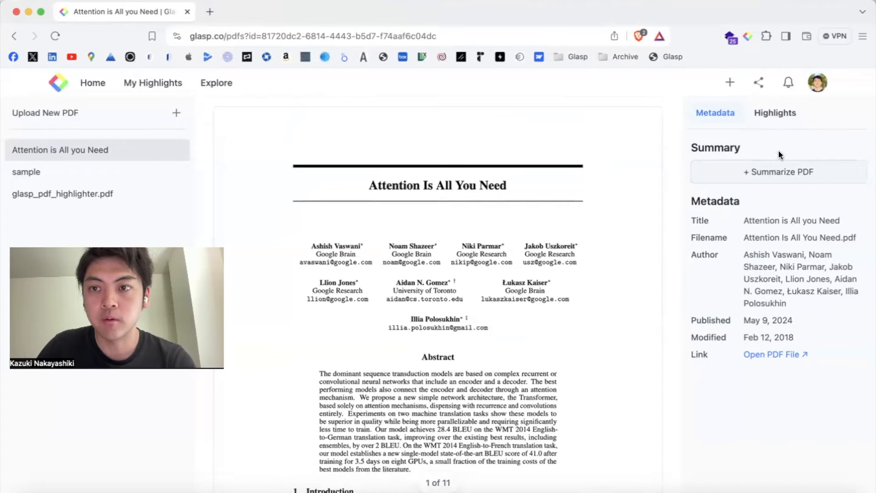
click(774, 113)
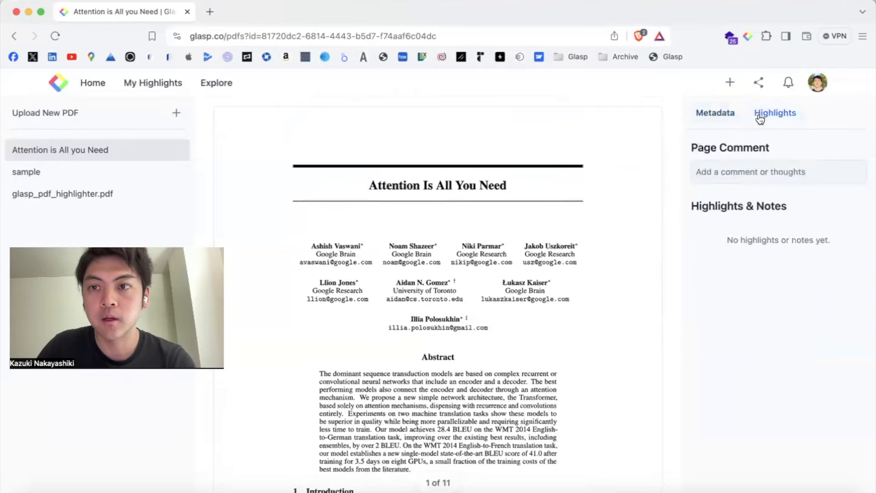
click(715, 113)
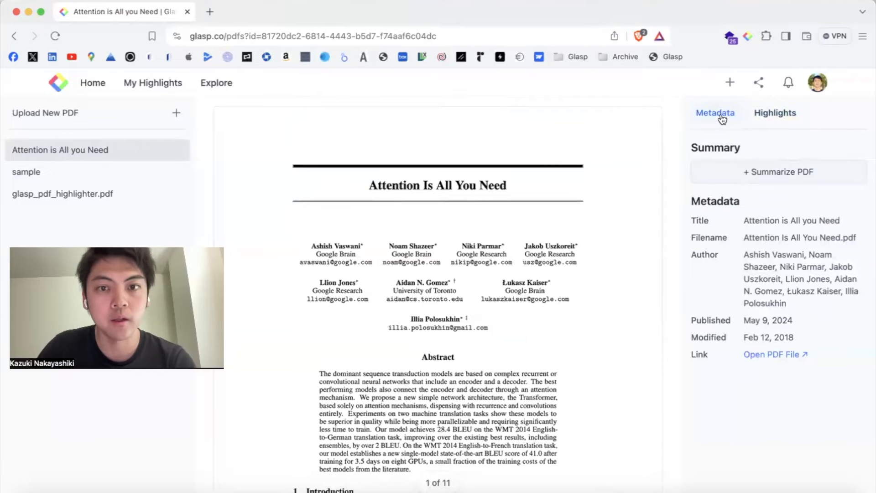
scroll(down, 3)
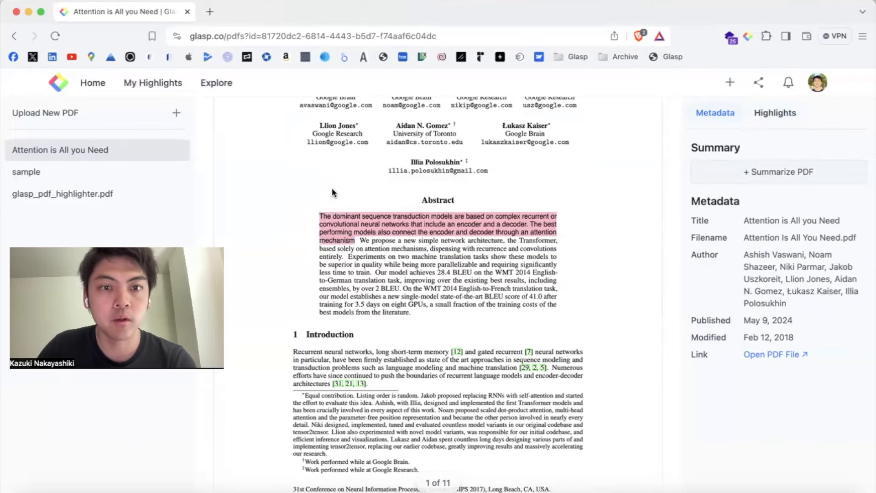
- Highlight the WMT 2014 English-to-French sentence and add the note 'This is important'
scroll(down, 3)
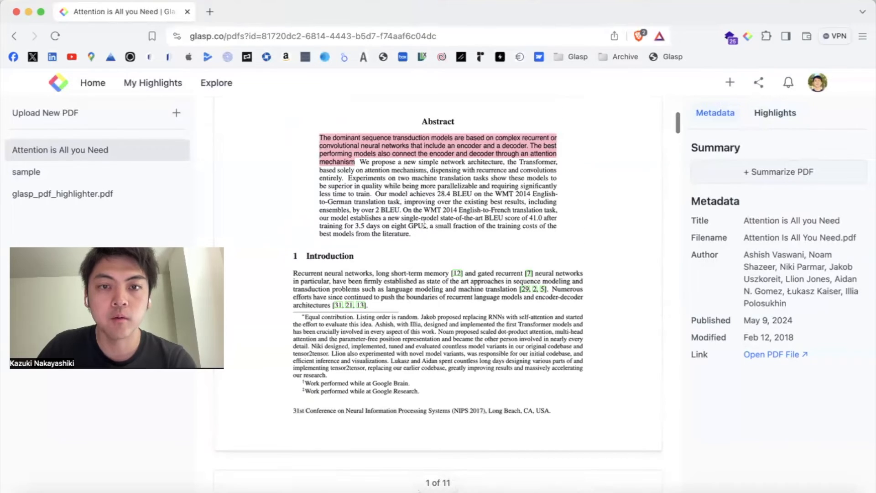
drag(403, 210, 410, 234)
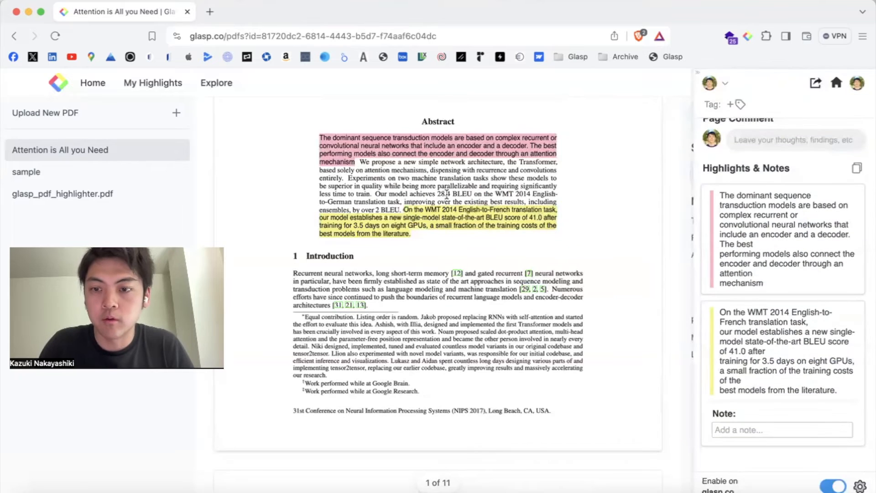
text(This is import)
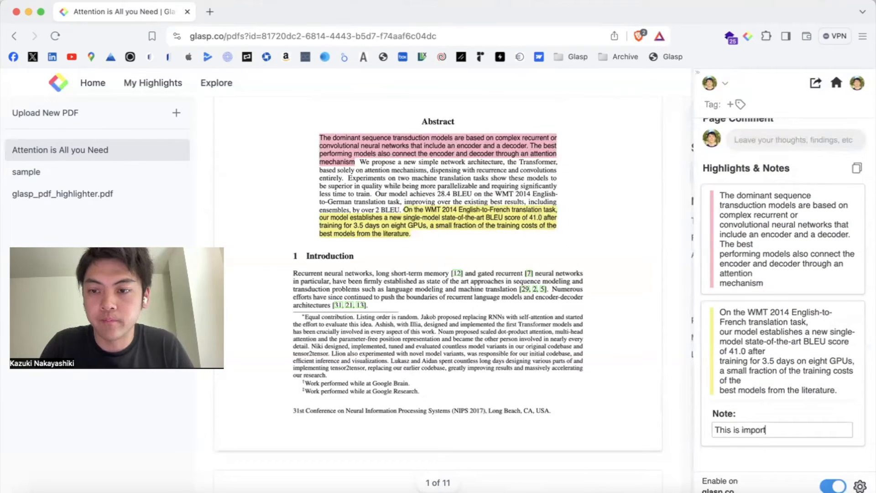
text(ant)
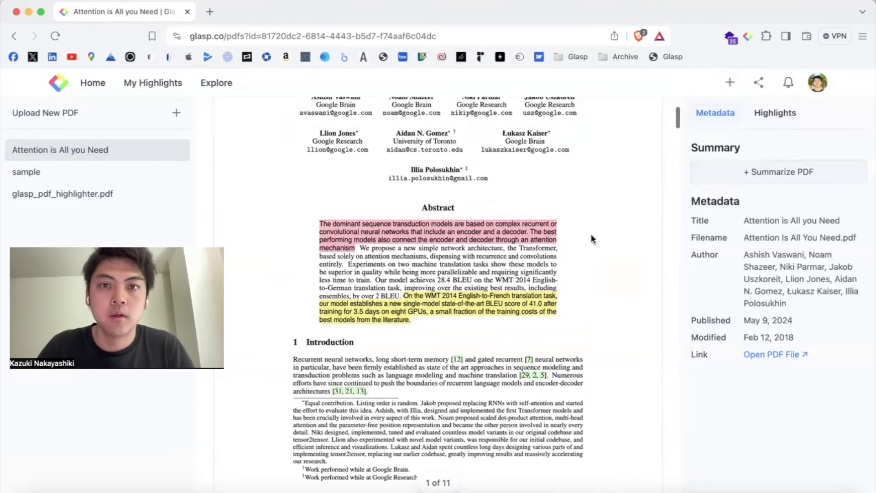
- Check the paper's highlights and saved note, then show its Metadata tab
click(774, 113)
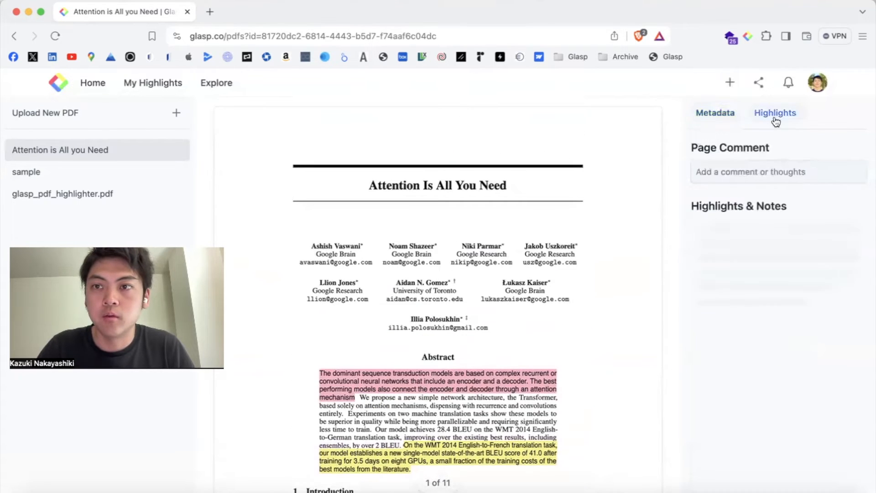
click(775, 113)
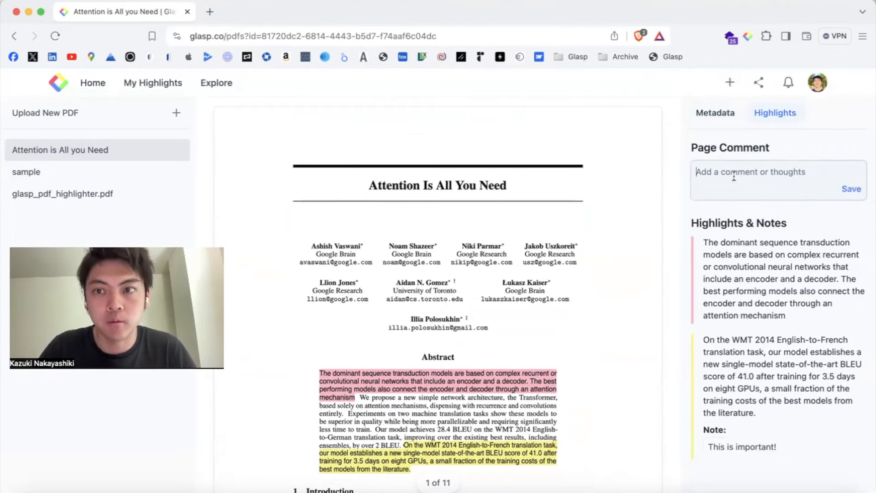
mouse_move(777, 156)
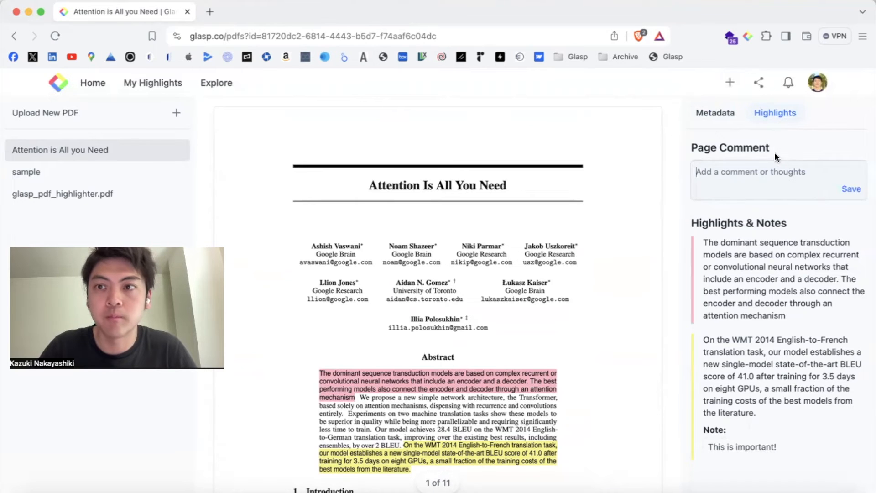
click(715, 113)
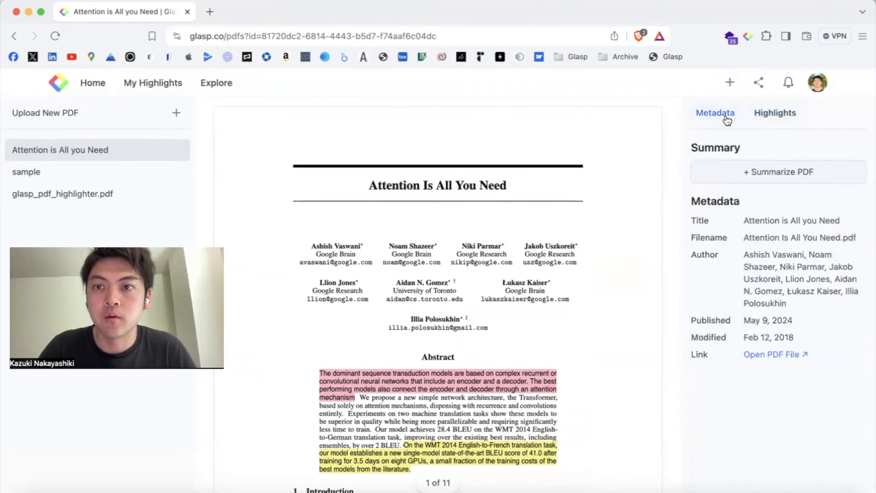
- Generate the paper's AI summary with '+ Summarize PDF' under Summary
click(778, 171)
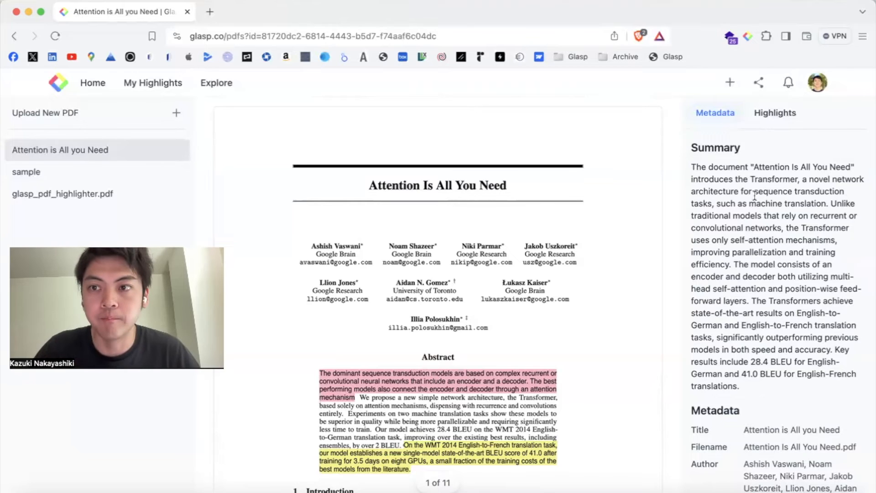
mouse_move(721, 173)
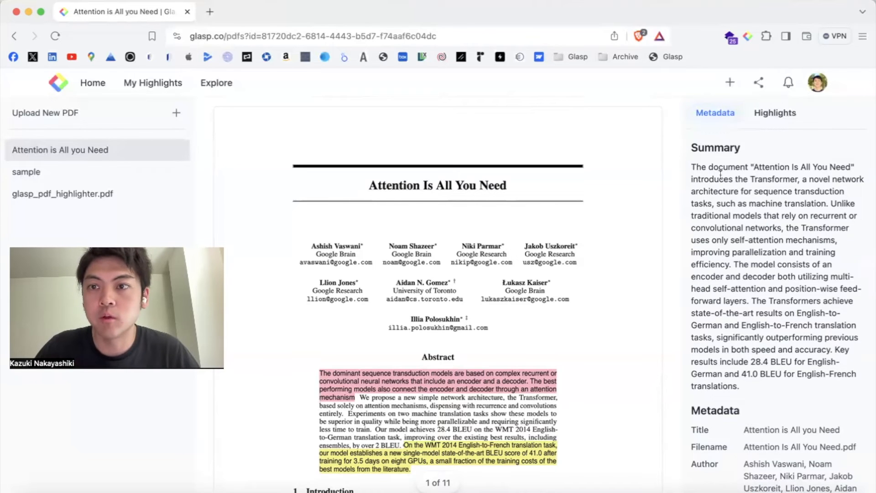
mouse_move(752, 228)
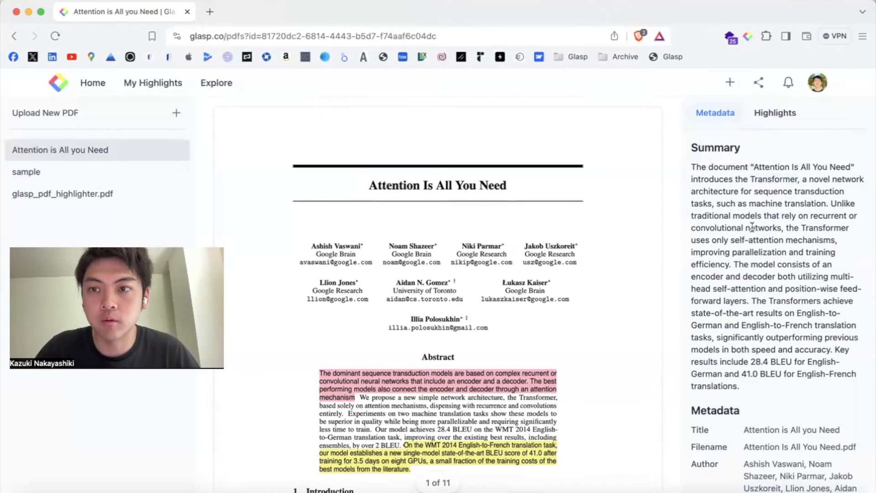
mouse_move(157, 175)
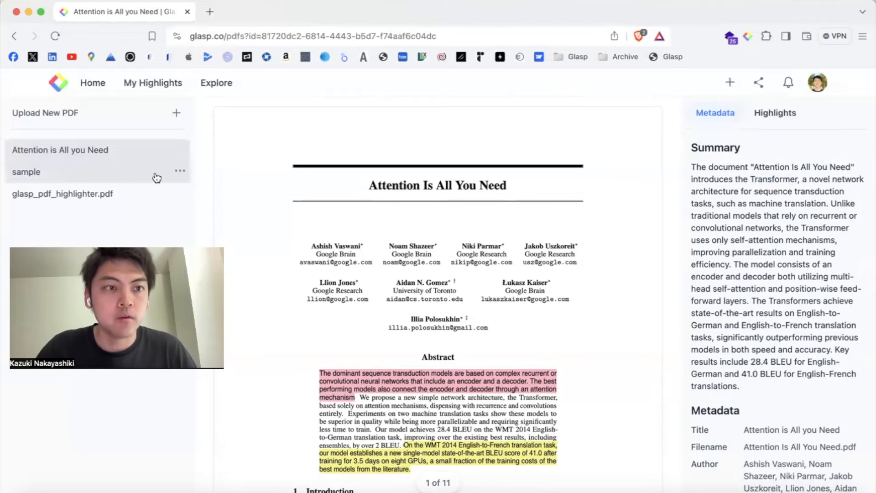
click(26, 171)
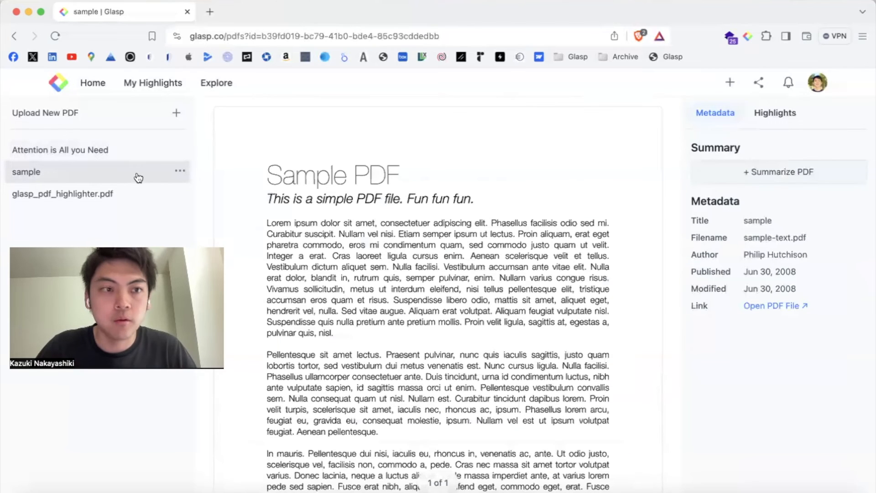
click(62, 194)
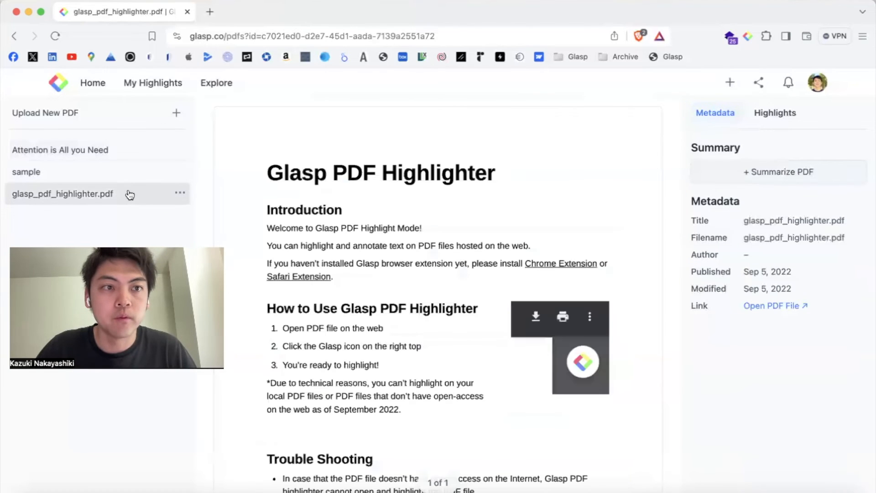
click(59, 150)
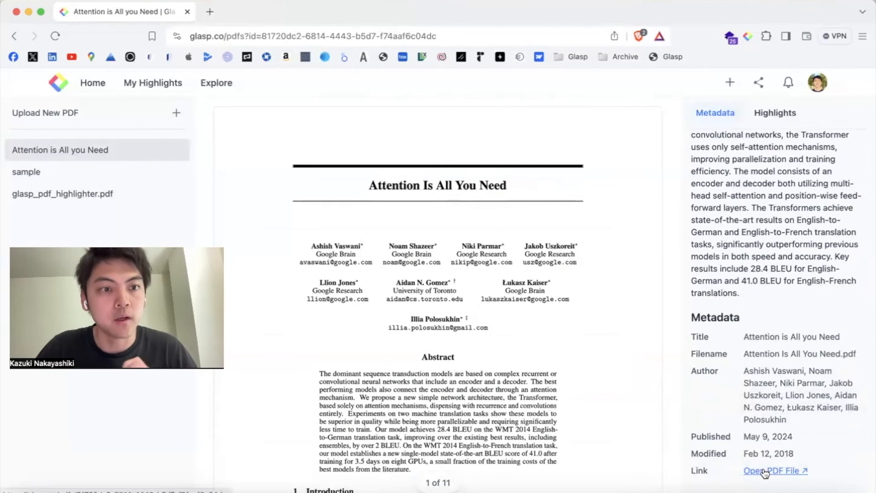
- Open the original PDF, get ChatGPT's key-point summary, and return to the Glasp PDF viewer
click(769, 470)
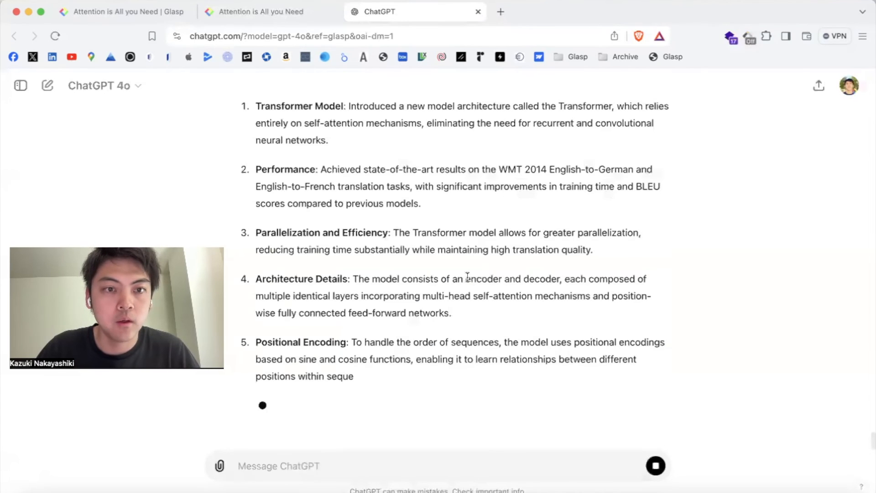
click(105, 86)
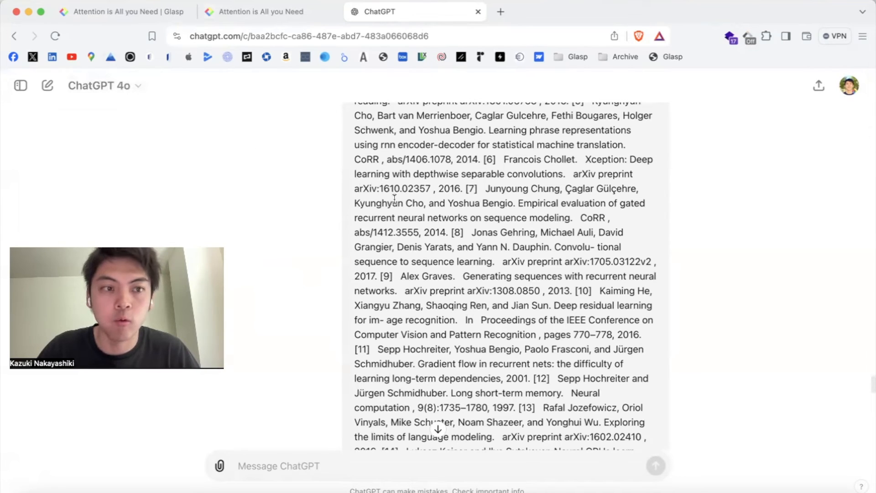
click(261, 12)
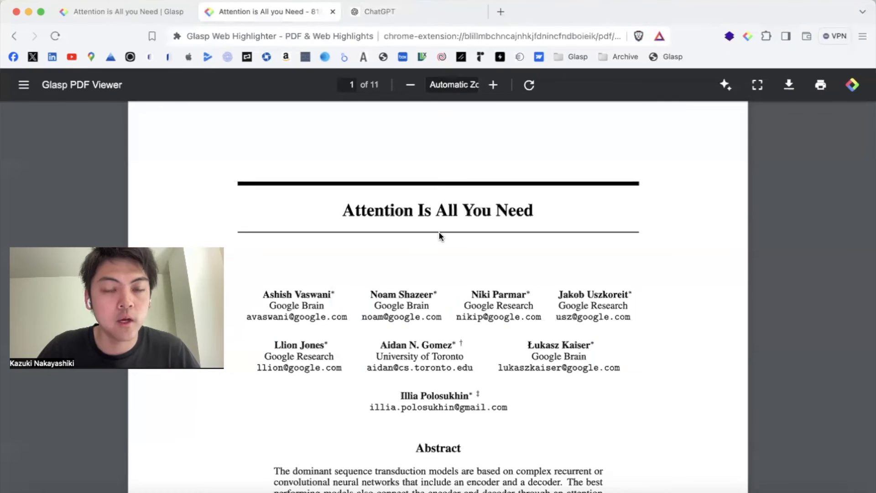
scroll(down, 3)
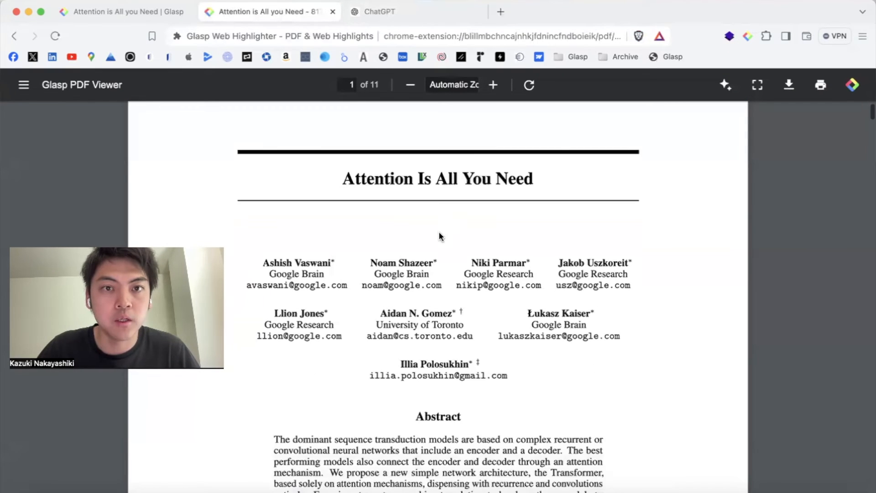
scroll(down, 3)
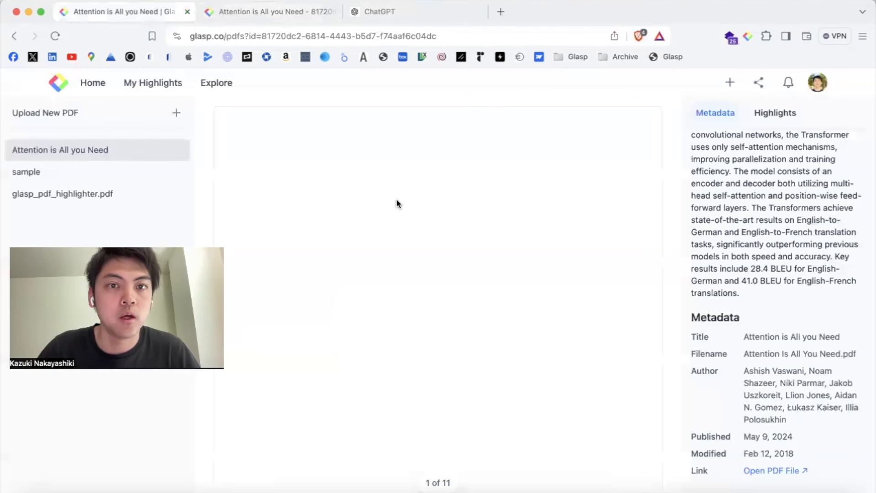
click(26, 171)
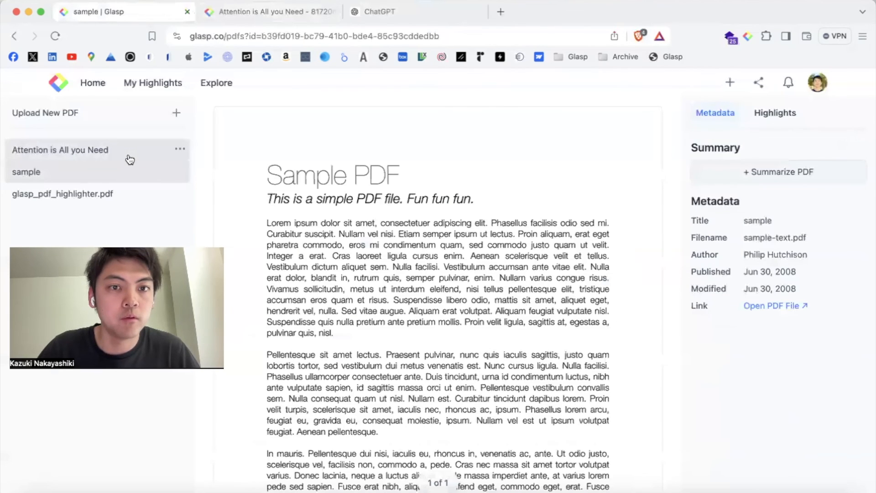
click(60, 150)
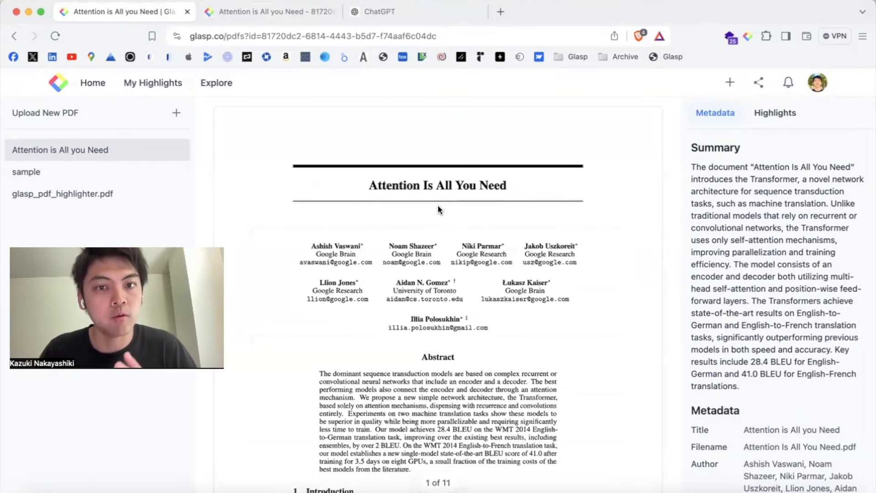
click(265, 12)
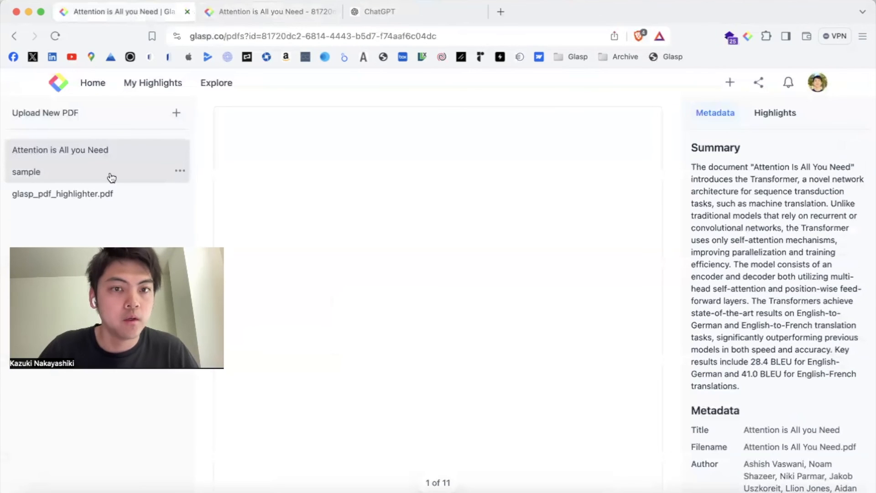
click(26, 172)
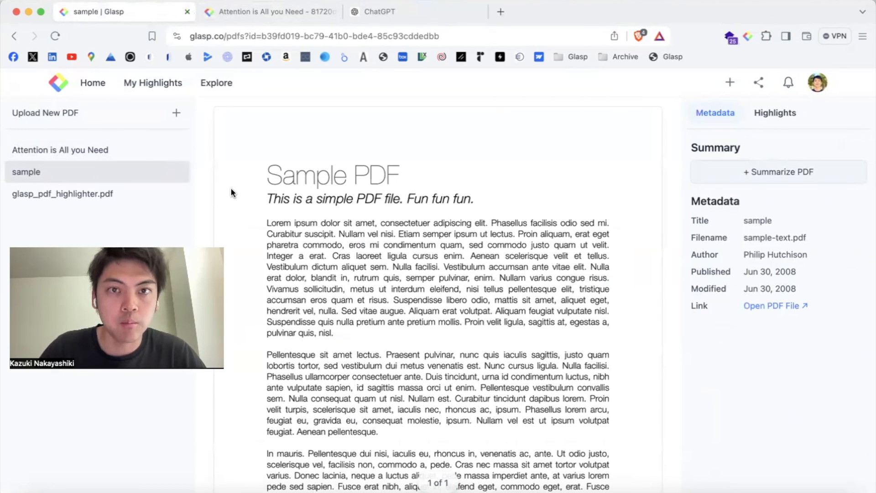
mouse_move(108, 171)
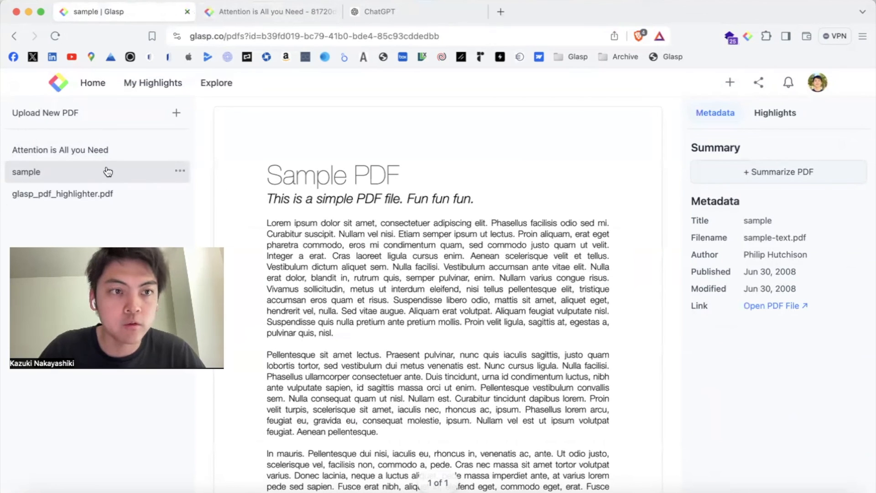
click(60, 150)
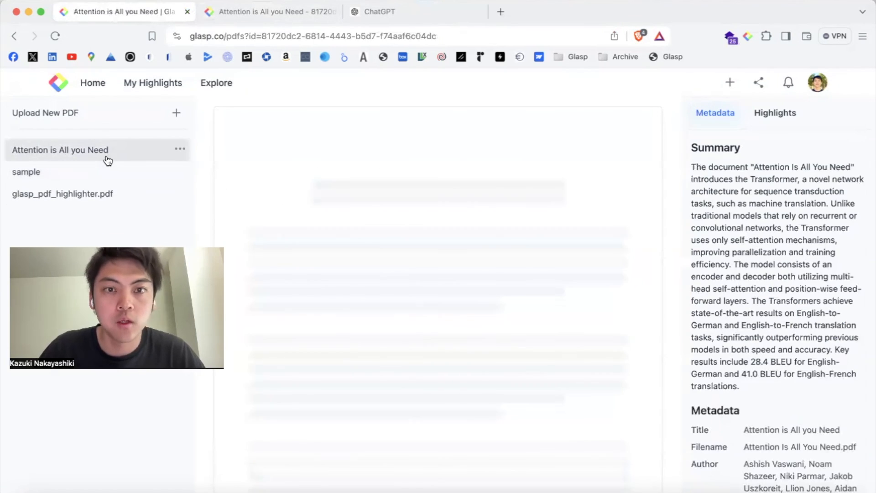